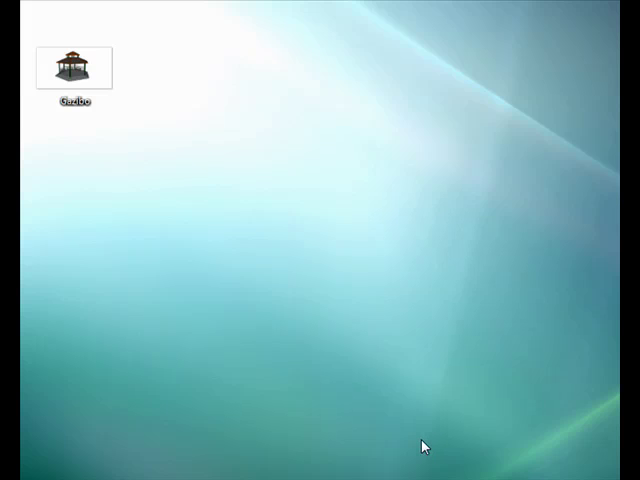
Open the Gazibo model file from the desktop in SketchUp
double_click(70, 64)
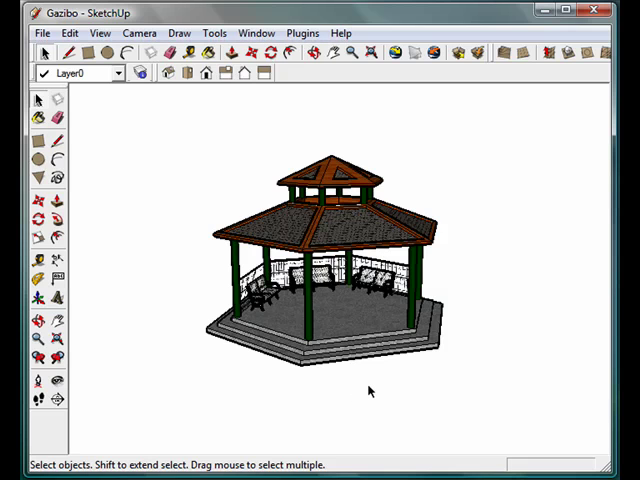
mouse_move(444, 346)
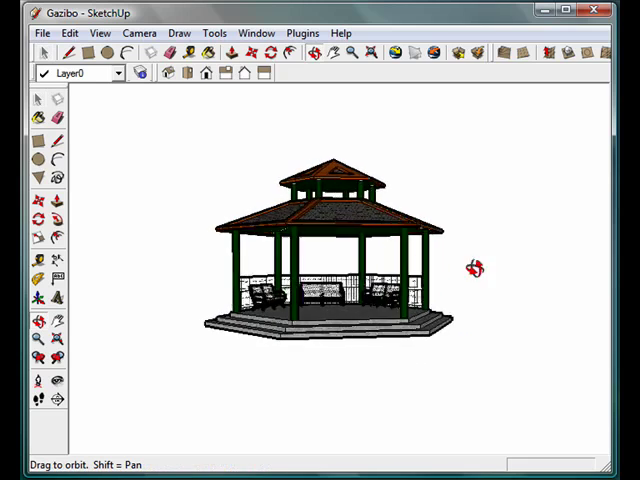
drag(476, 268, 528, 304)
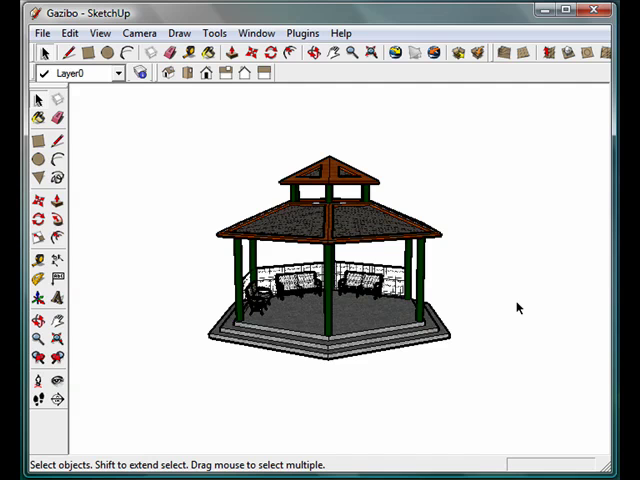
mouse_move(500, 308)
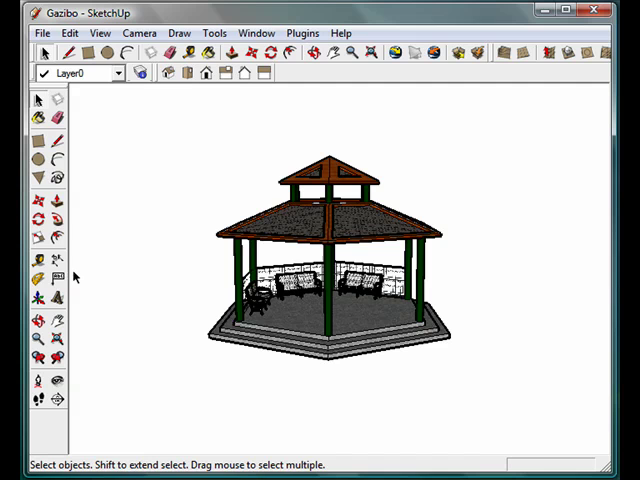
Place a horizontal section plane at the gazebo's base, leaving only the hexagon outline
click(100, 32)
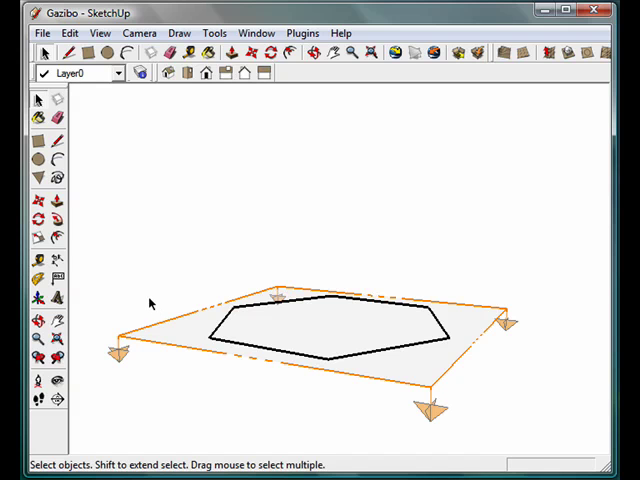
mouse_move(276, 366)
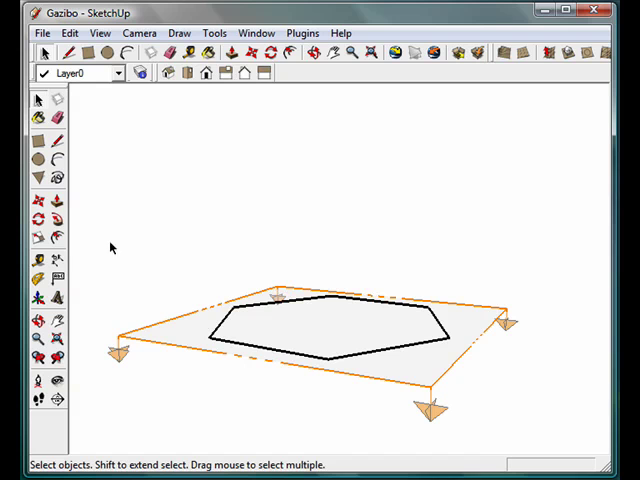
mouse_move(84, 232)
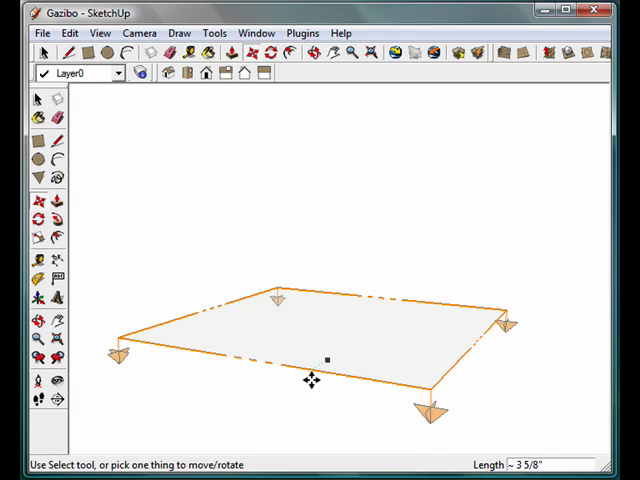
mouse_move(204, 300)
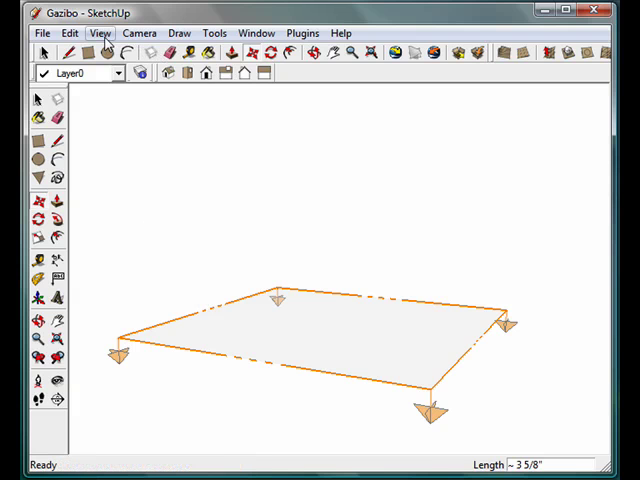
Add Scene 1 capturing the empty section plane near the ground
click(100, 32)
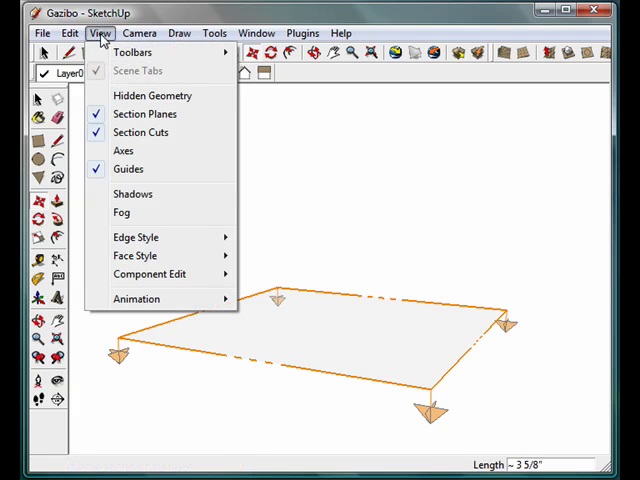
mouse_move(136, 300)
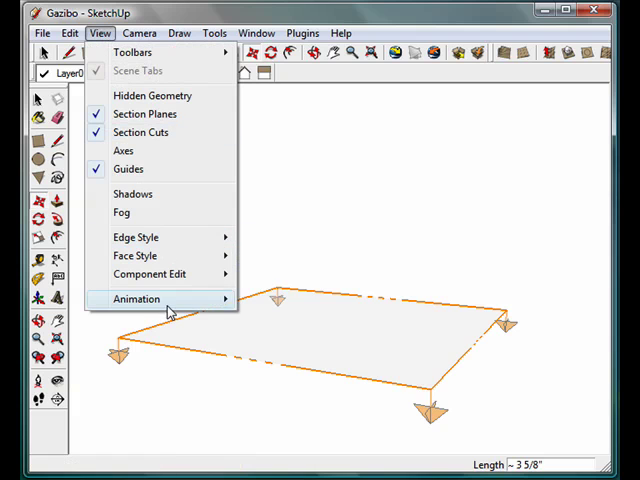
mouse_move(136, 300)
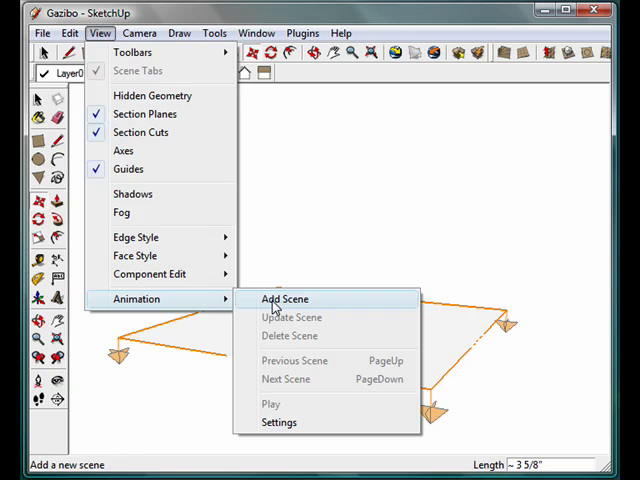
click(284, 300)
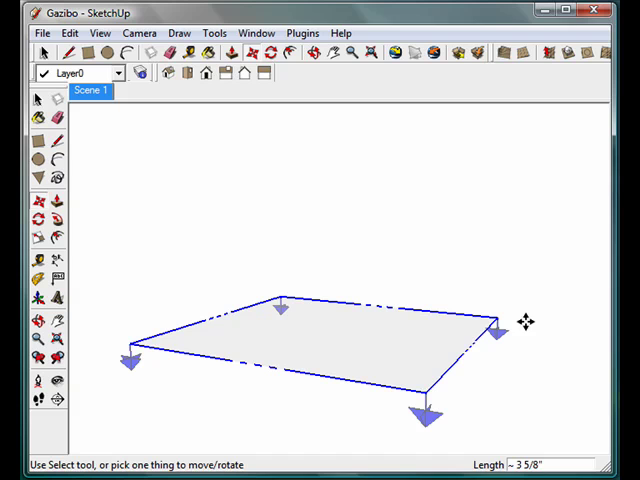
mouse_move(528, 344)
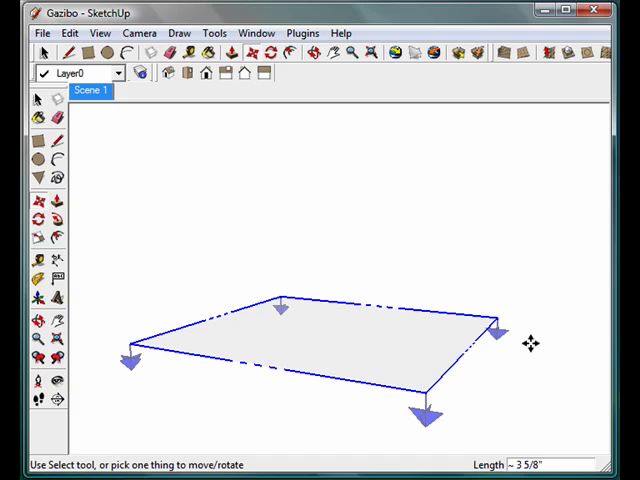
mouse_move(528, 348)
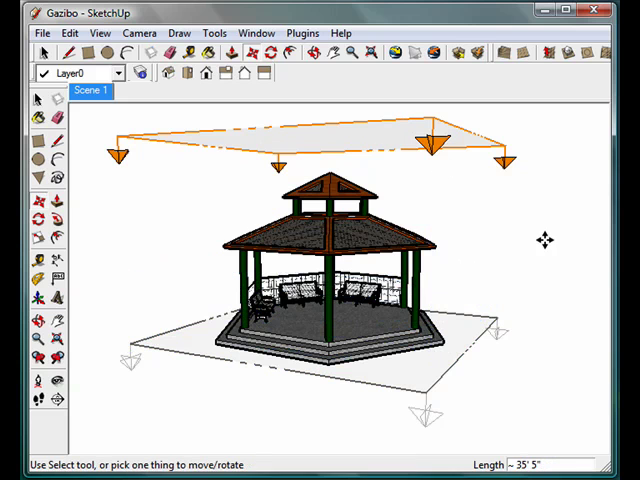
Add Scene 2 capturing the full gazebo under the raised section plane
click(100, 32)
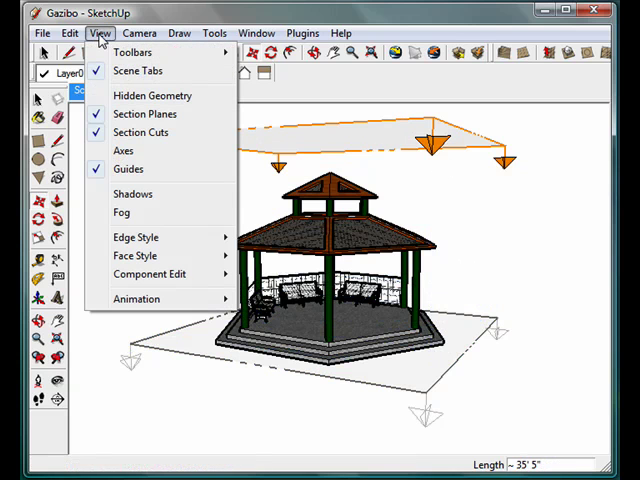
click(136, 298)
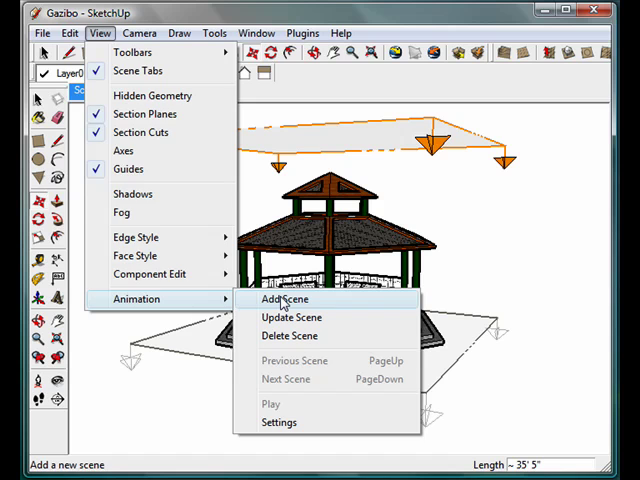
click(284, 300)
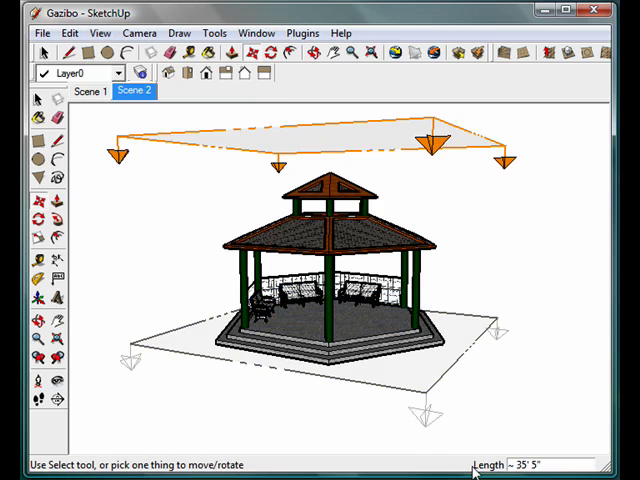
mouse_move(488, 464)
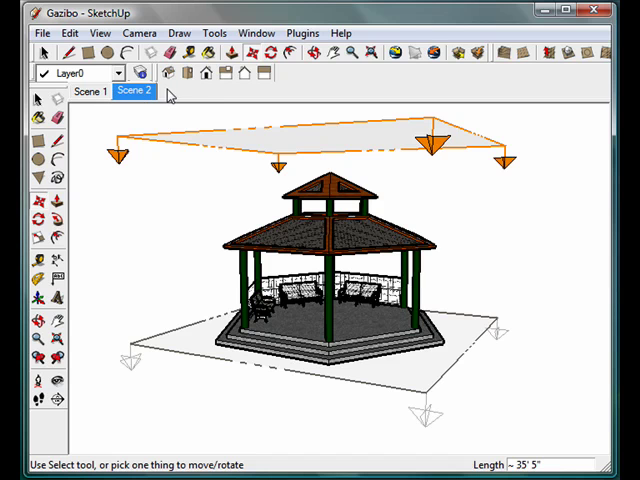
mouse_move(520, 100)
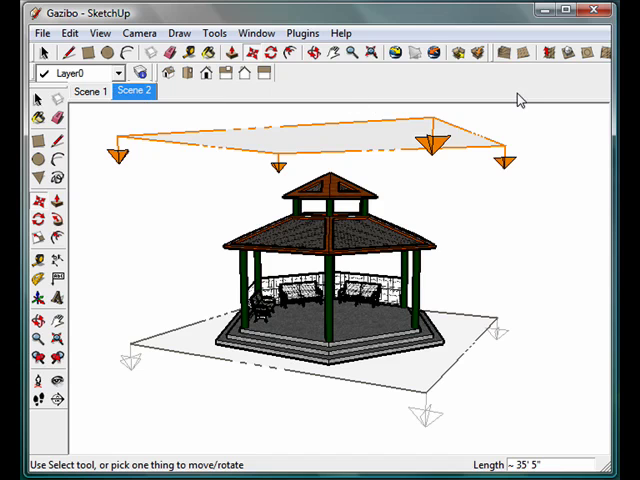
mouse_move(520, 96)
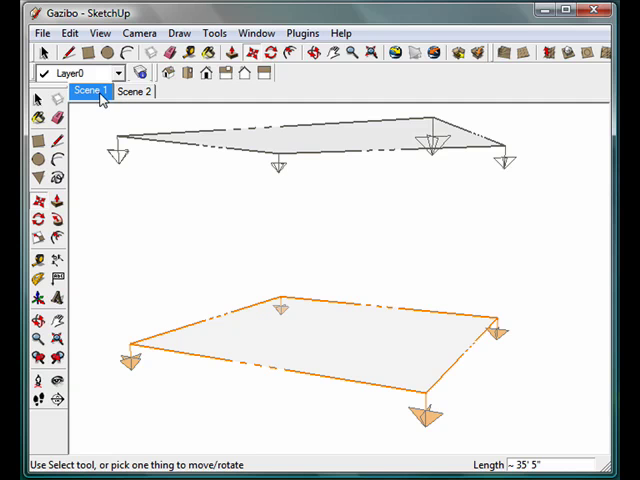
click(134, 92)
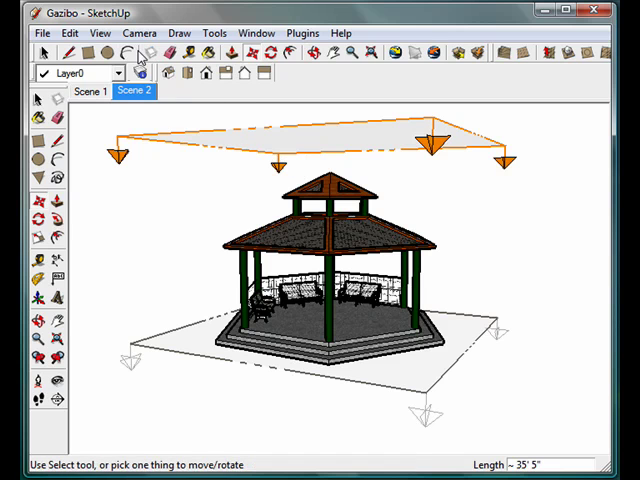
click(100, 32)
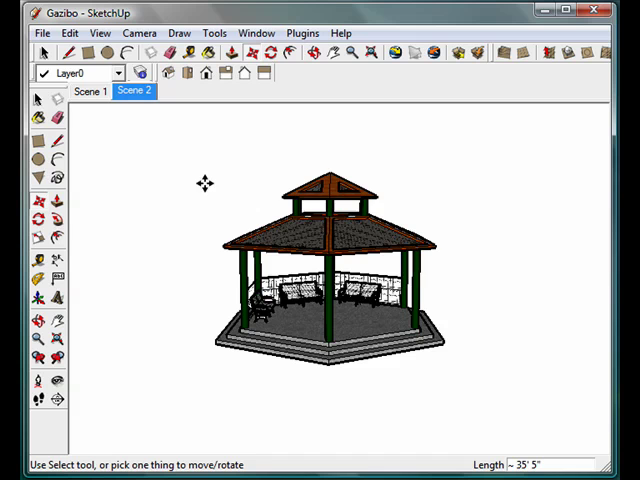
Turn off section plane display so only the gazebo shows
click(90, 92)
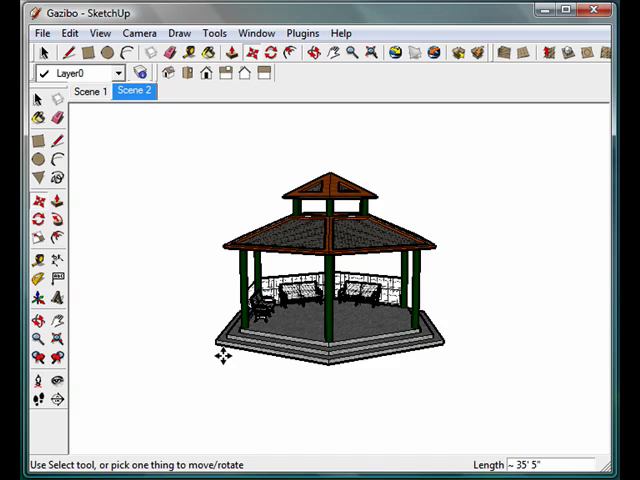
mouse_move(460, 376)
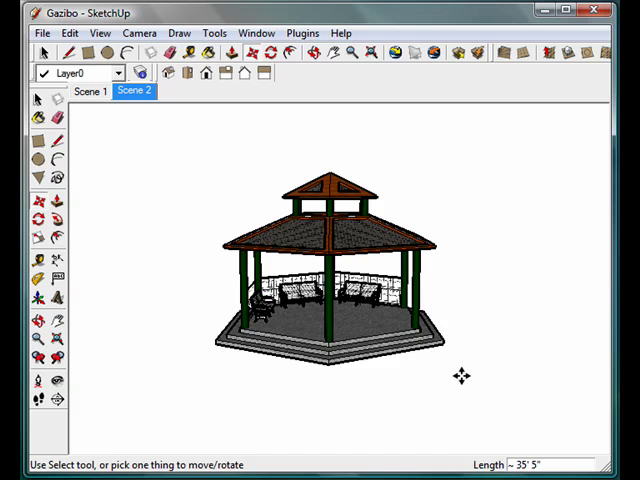
mouse_move(470, 384)
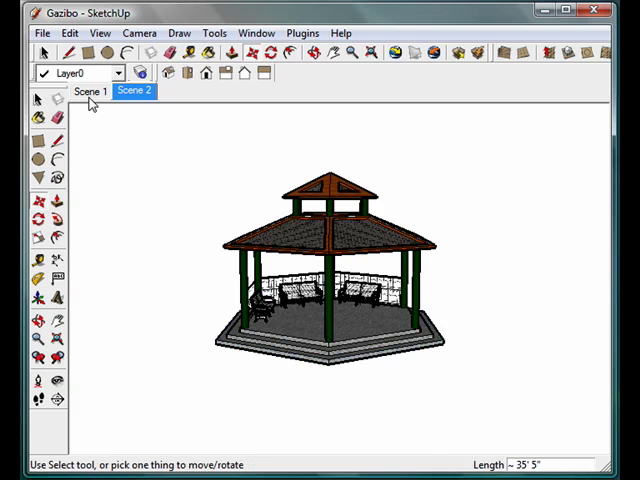
click(92, 92)
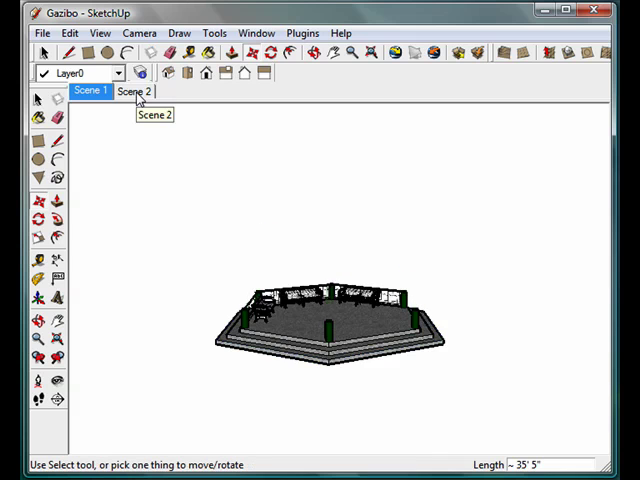
click(132, 92)
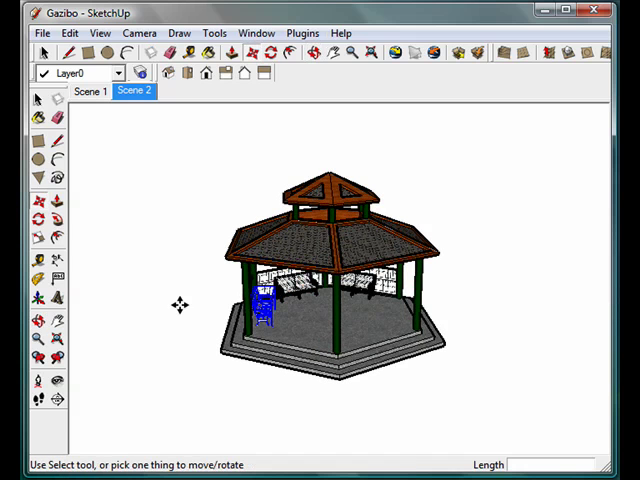
mouse_move(156, 314)
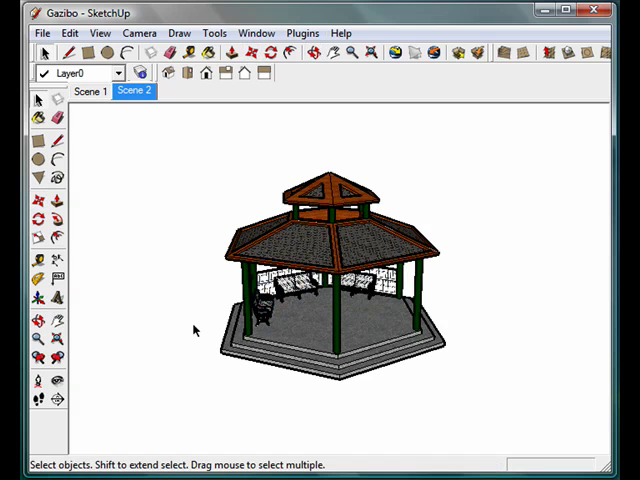
mouse_move(128, 232)
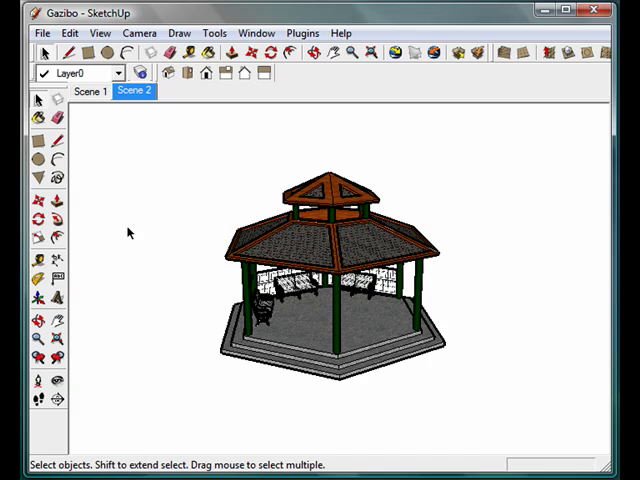